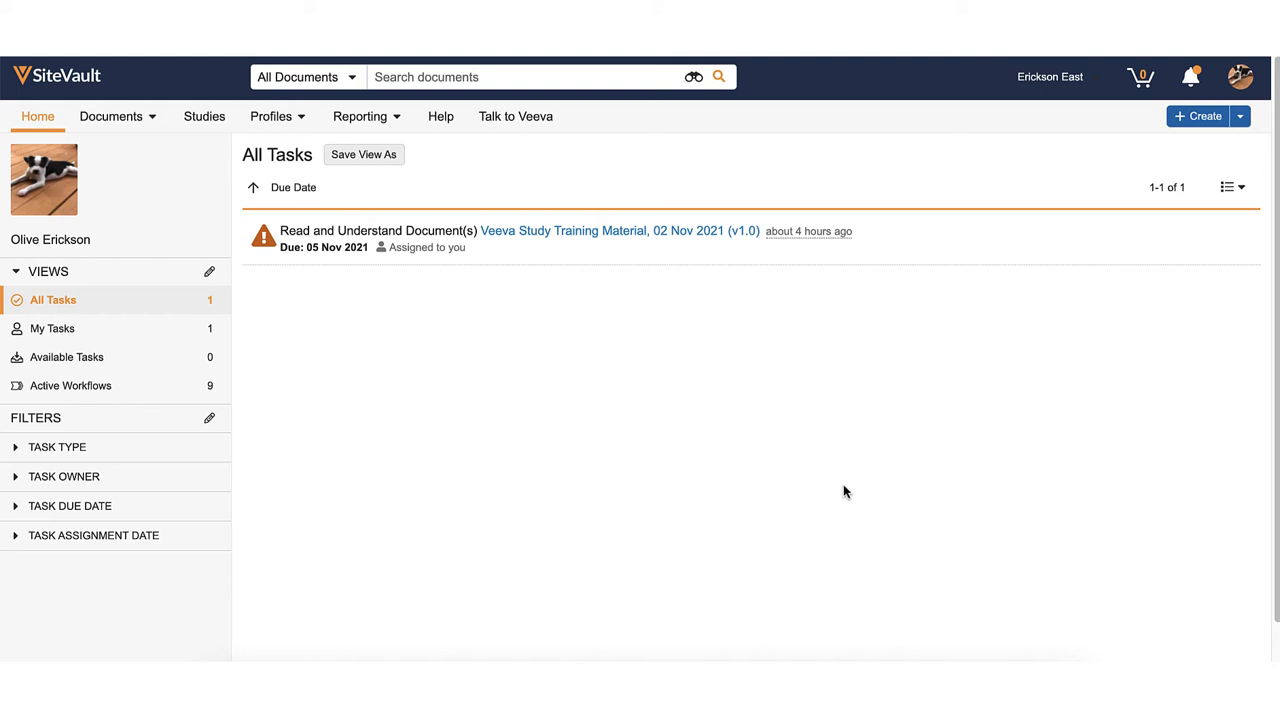
pyautogui.moveTo(853, 425)
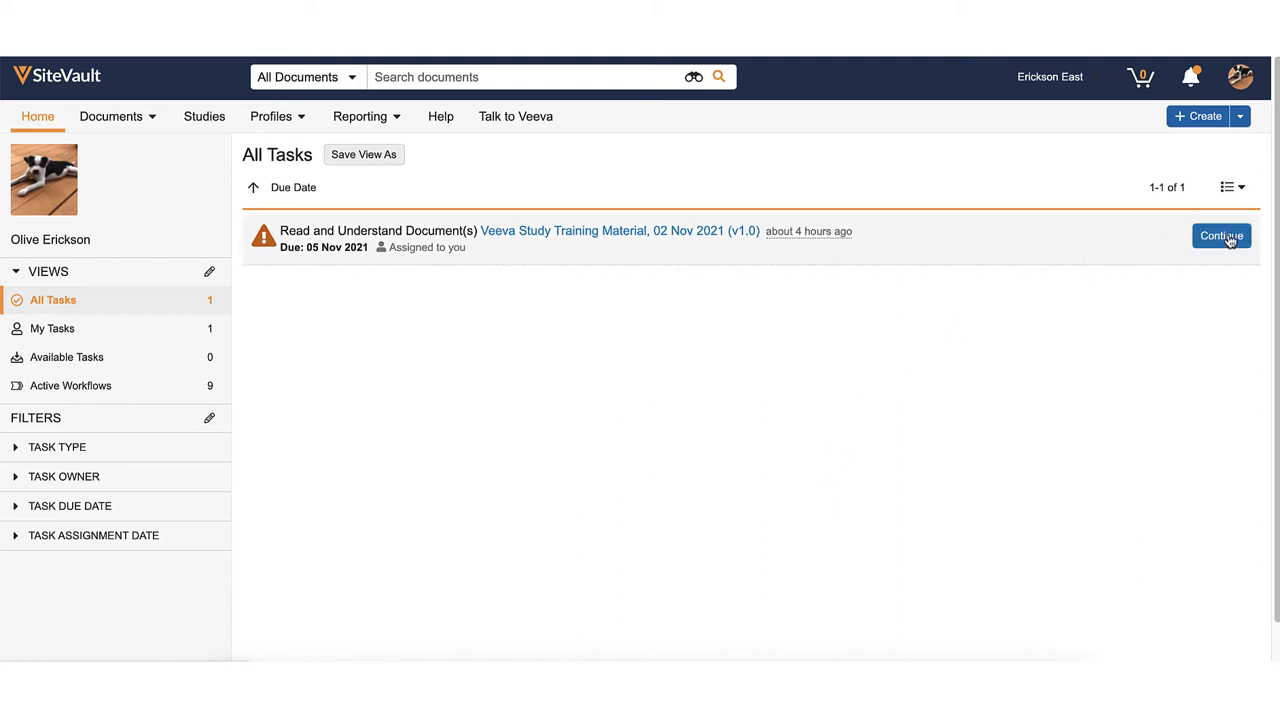
# Step: Open the Veeva Study Training Material document from its pending Read and Understand task
pyautogui.click(1221, 236)
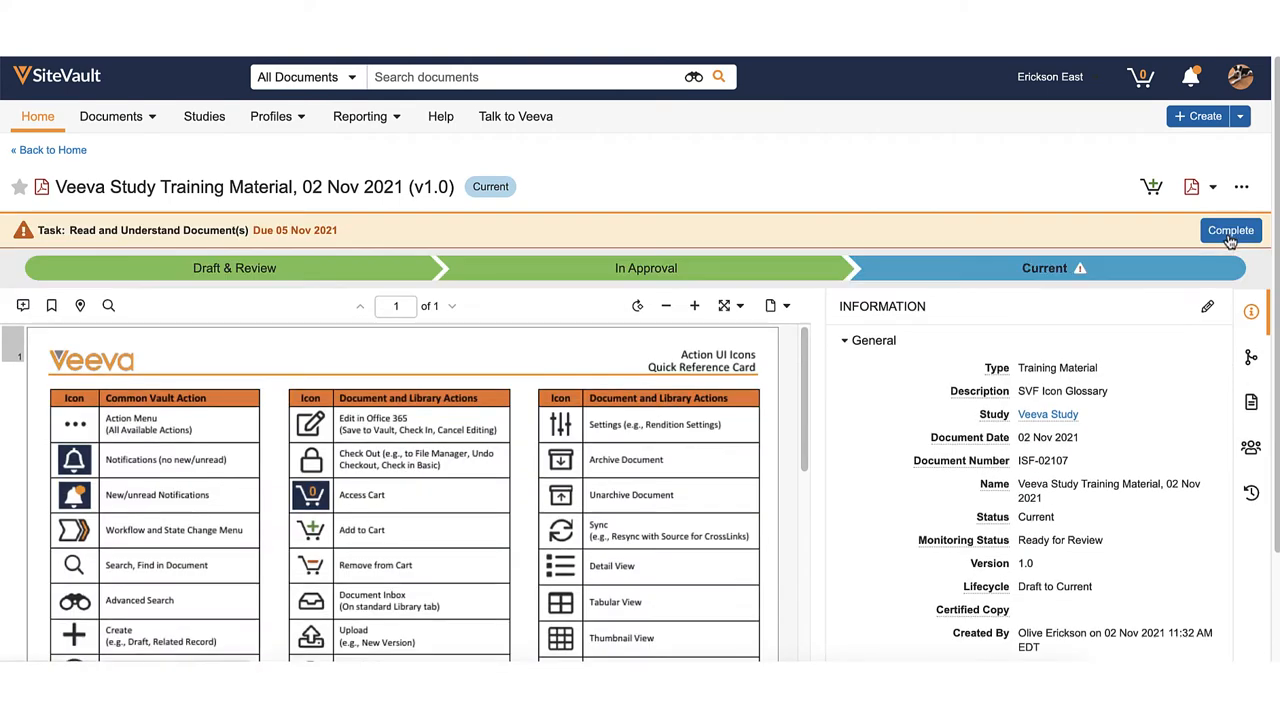
pyautogui.scroll(-3)
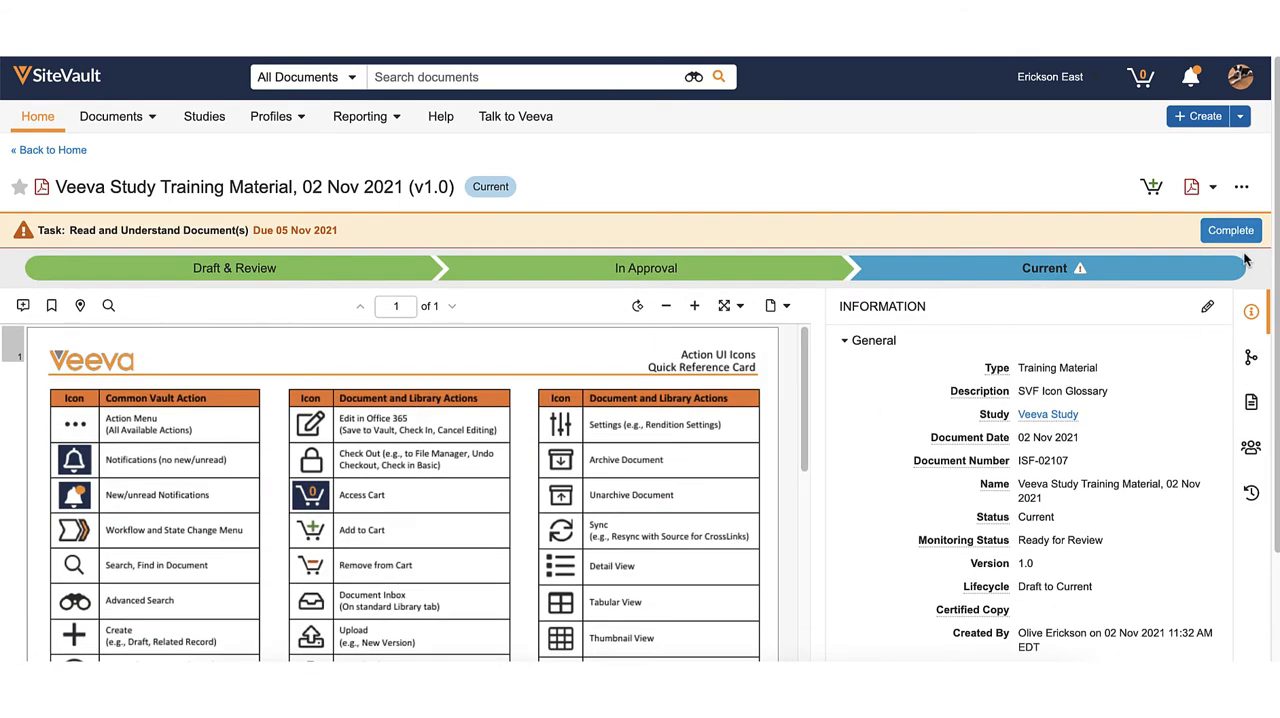
# Step: Complete the task with the verdict 'I have read and understood this document'
pyautogui.click(1231, 230)
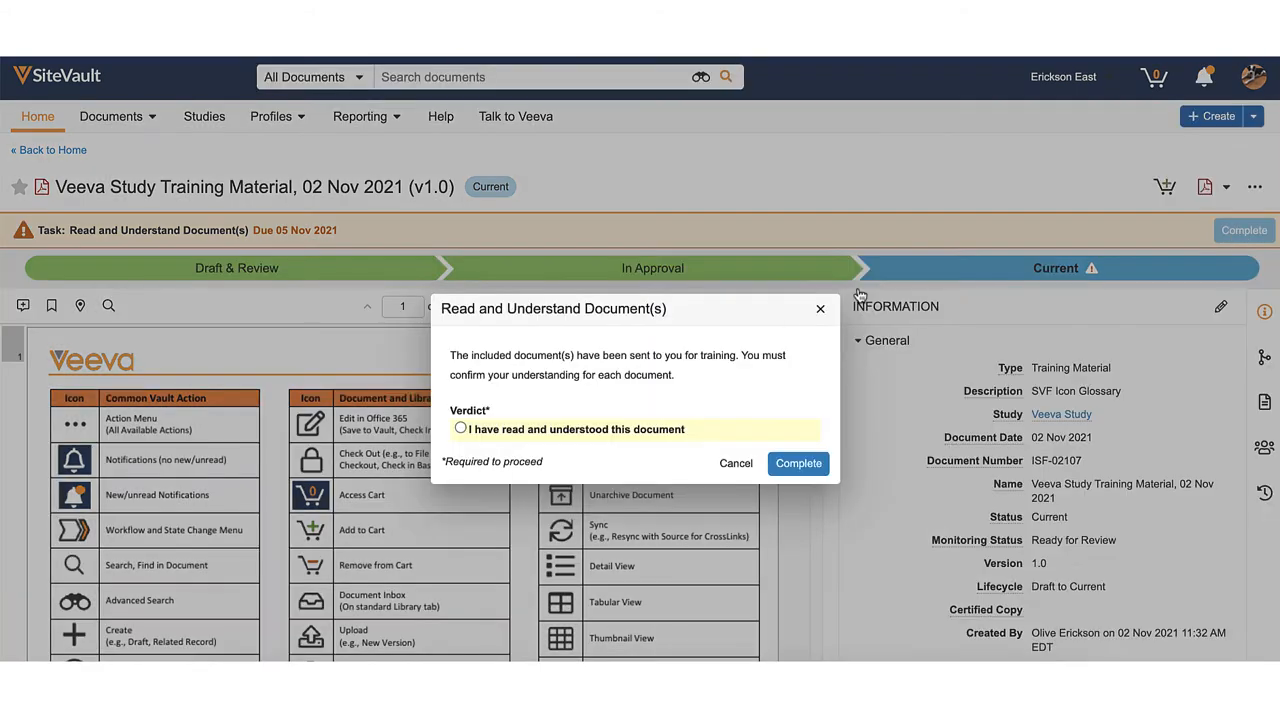
pyautogui.click(460, 428)
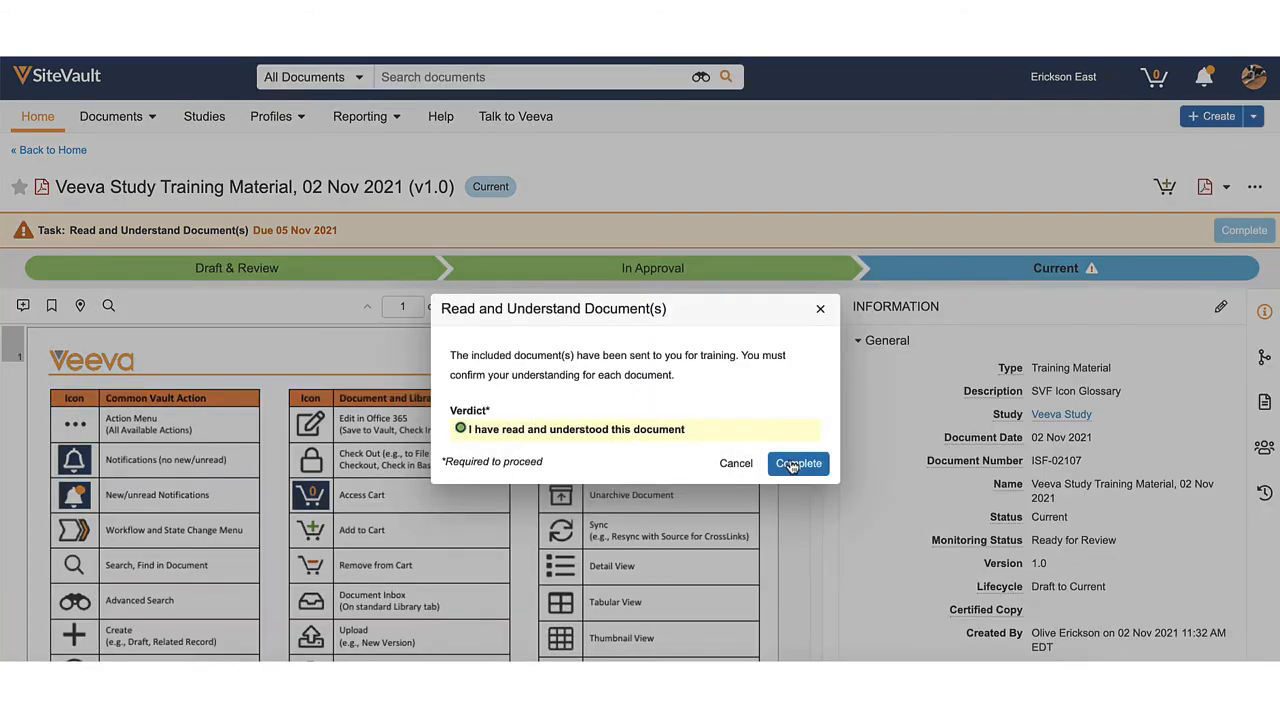
pyautogui.click(798, 463)
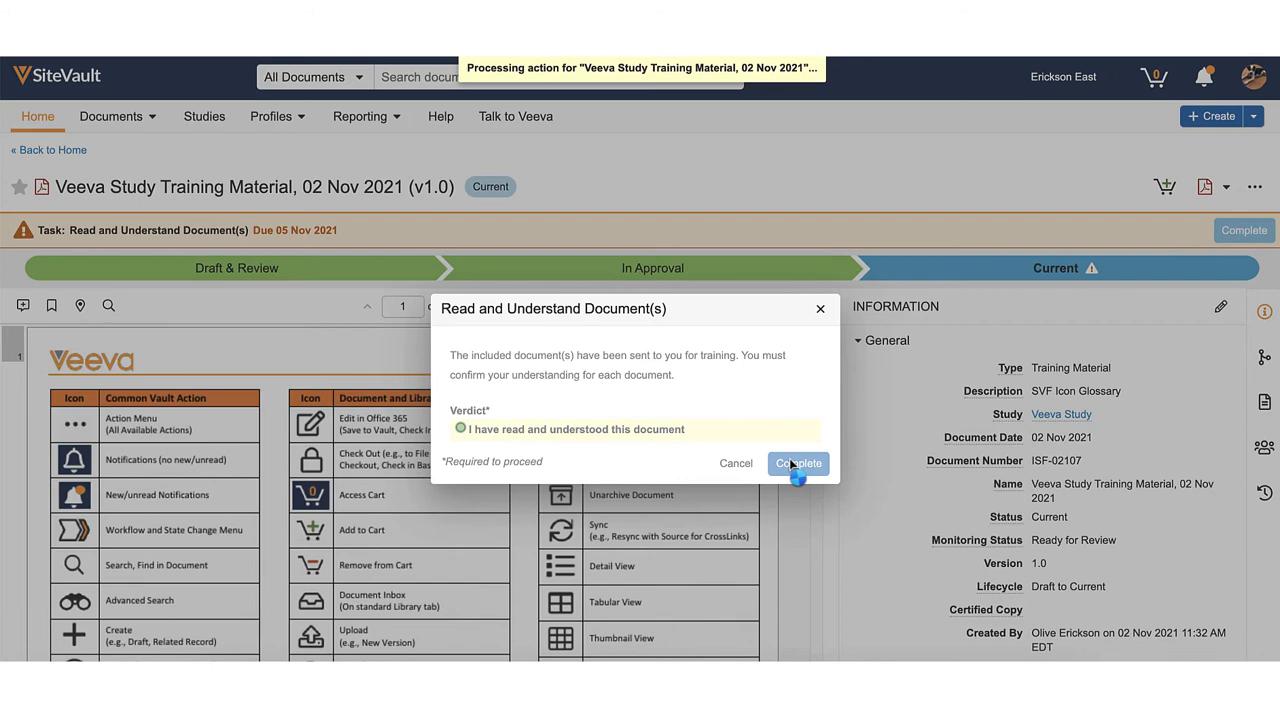
pyautogui.click(797, 463)
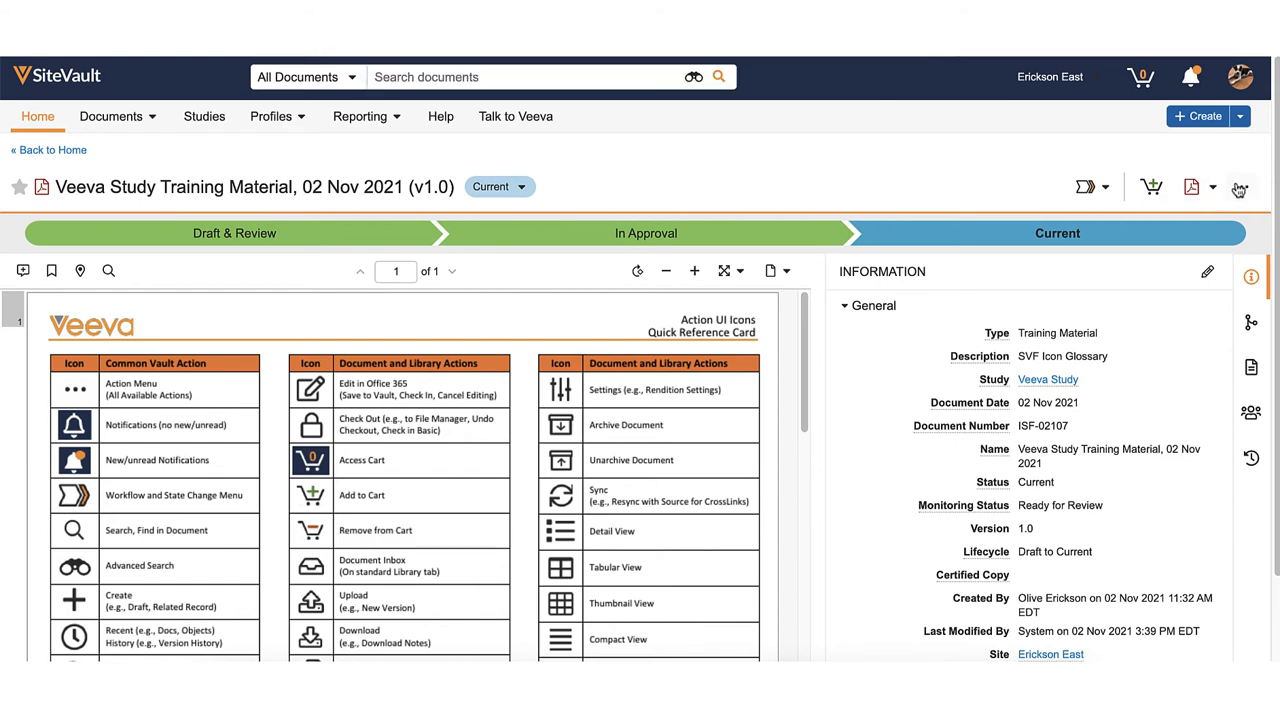
pyautogui.click(1241, 187)
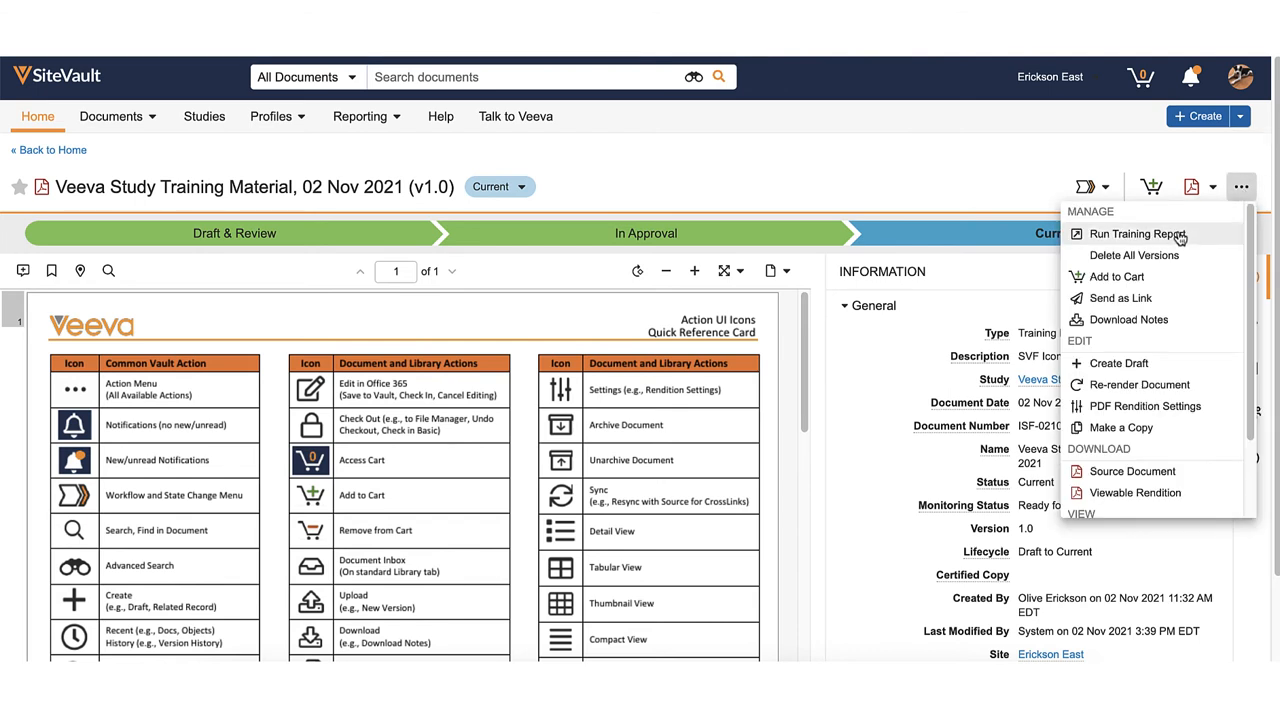
# Step: Run the Evidence of Training Report, review both trainees' rows, and export it to PDF
pyautogui.click(1137, 233)
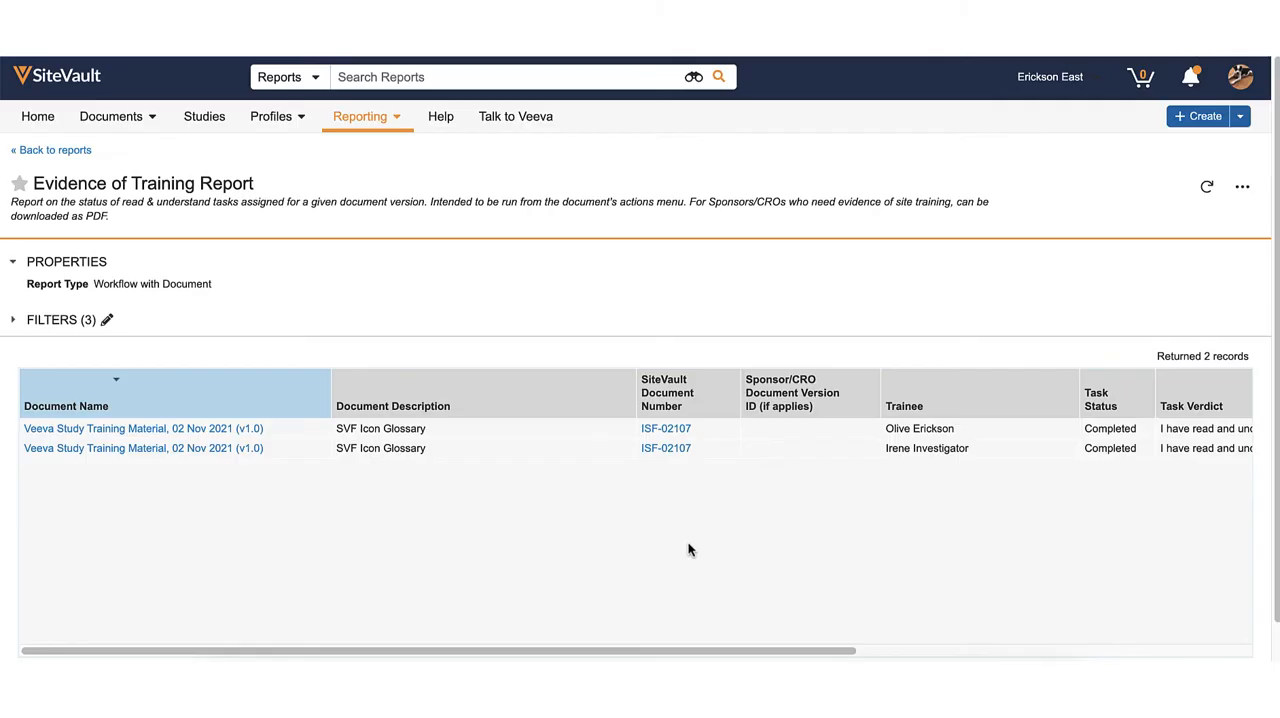
pyautogui.scroll(-3)
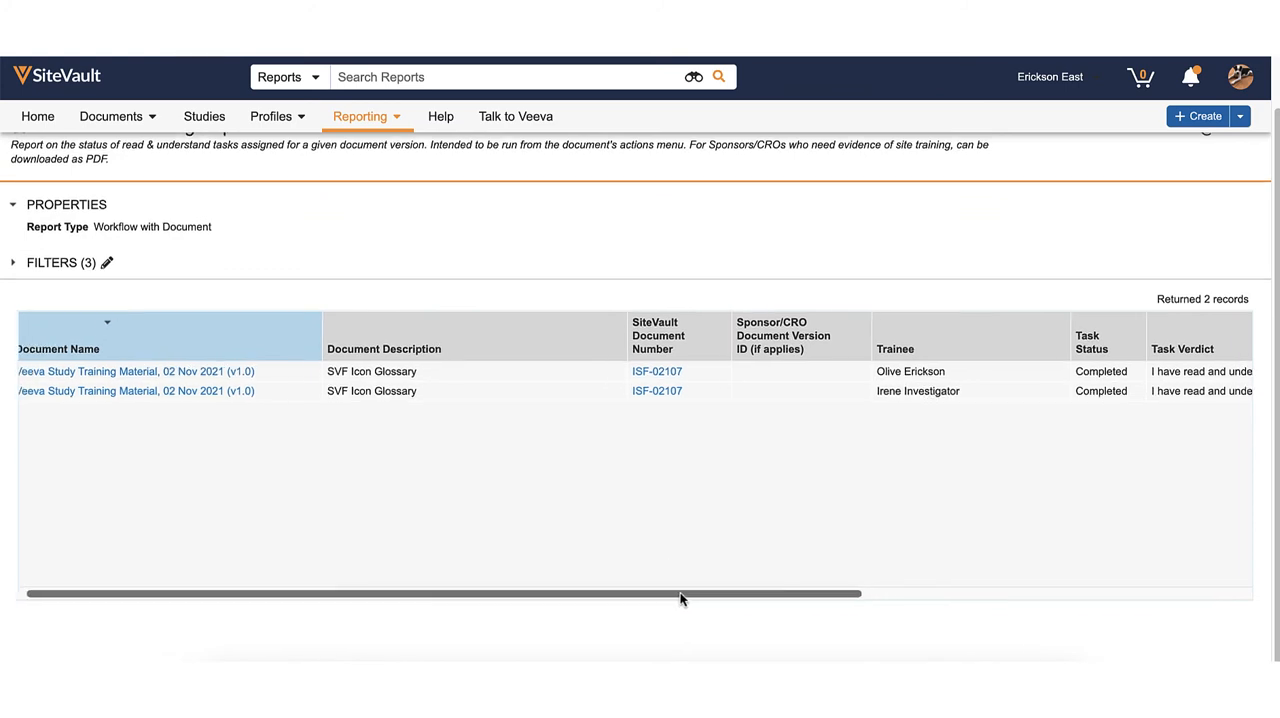
pyautogui.hscroll(3)
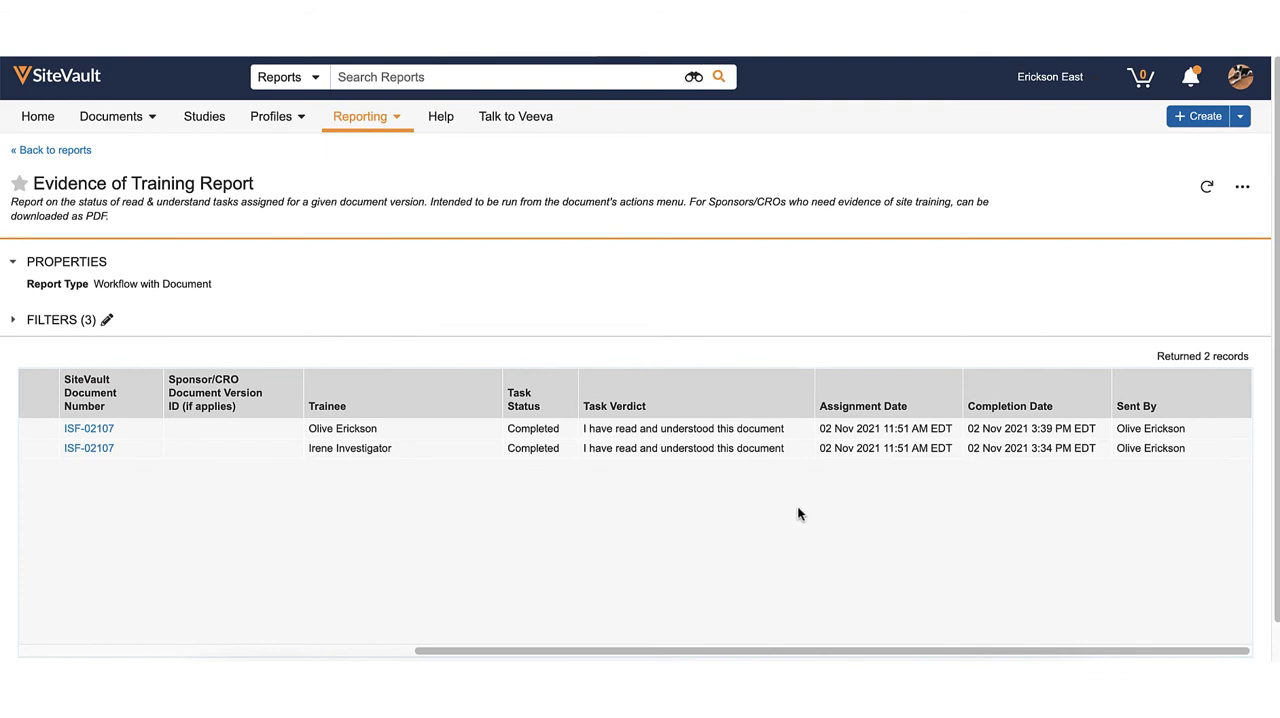
pyautogui.moveTo(1076, 366)
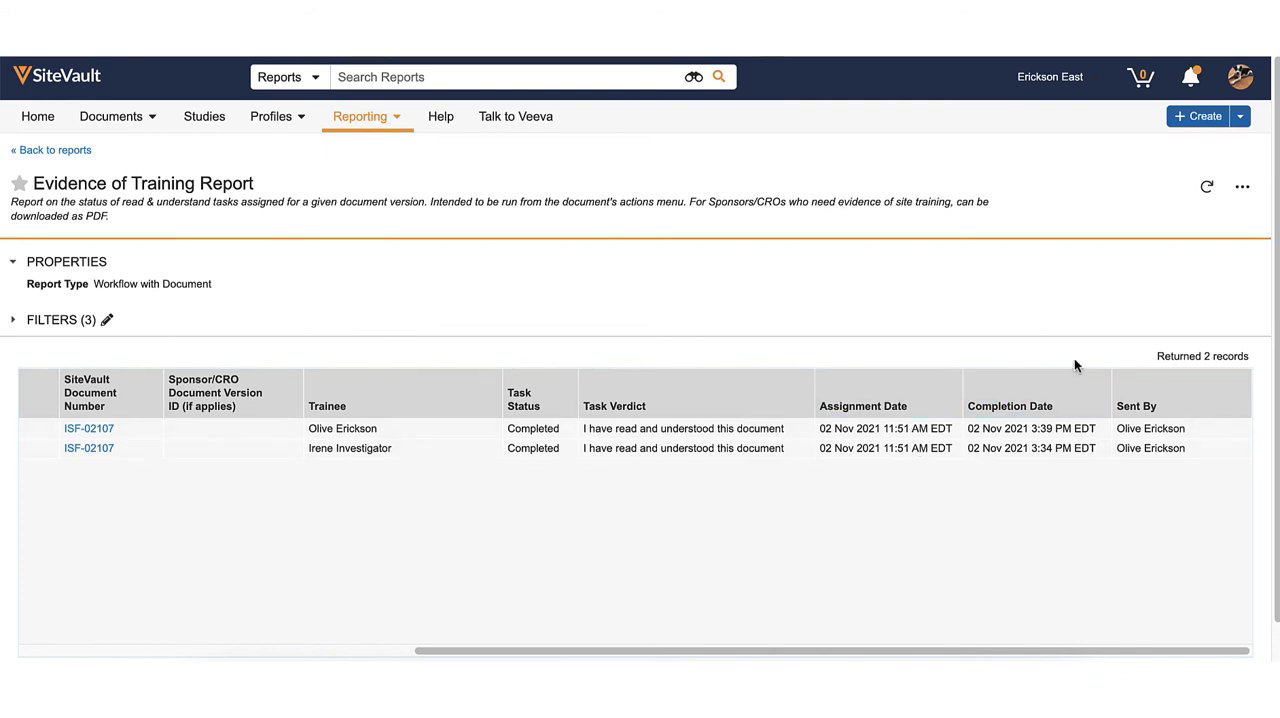
pyautogui.click(1242, 186)
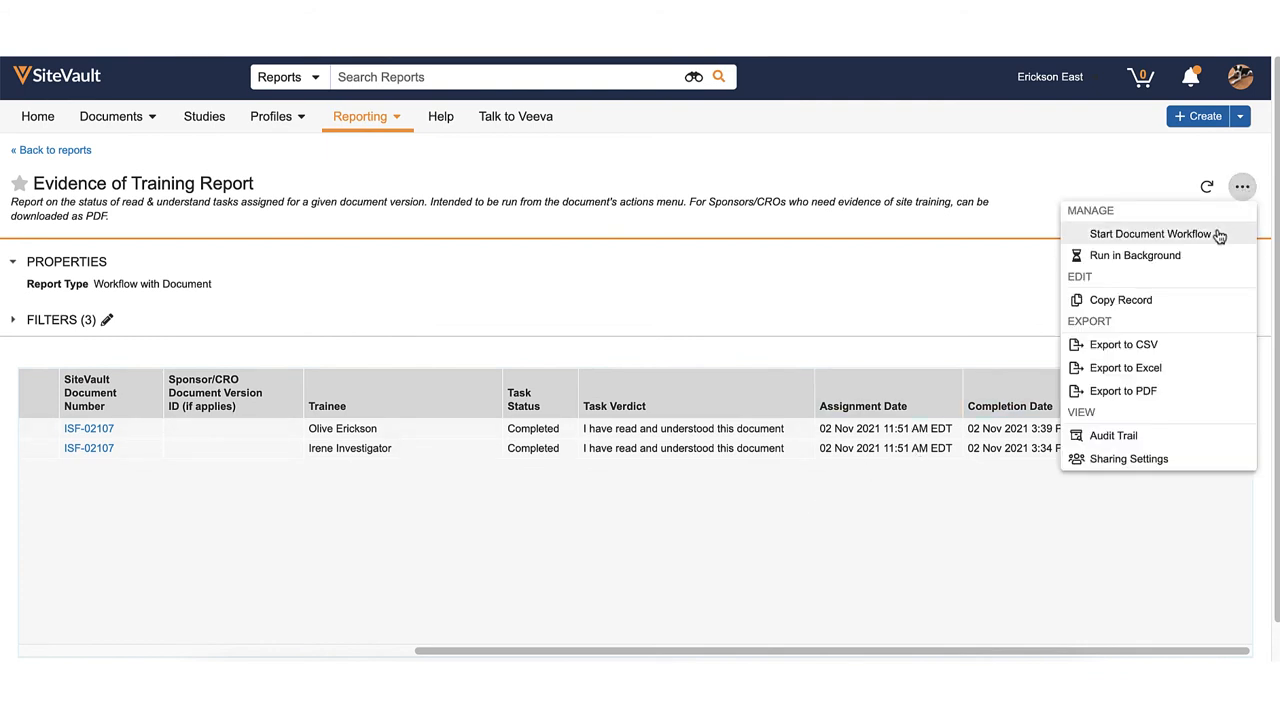
pyautogui.click(1122, 390)
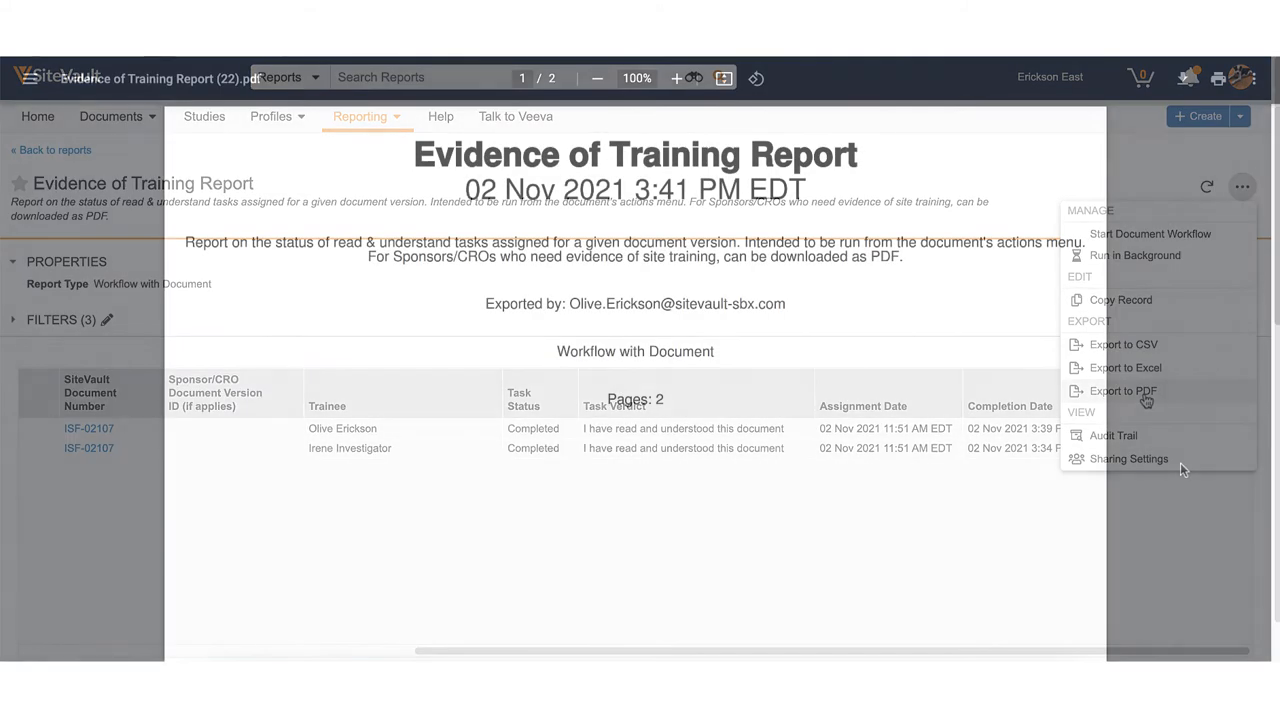
# Step: Scroll to page 2 of the exported PDF to view both trainees' completed records
pyautogui.click(1122, 391)
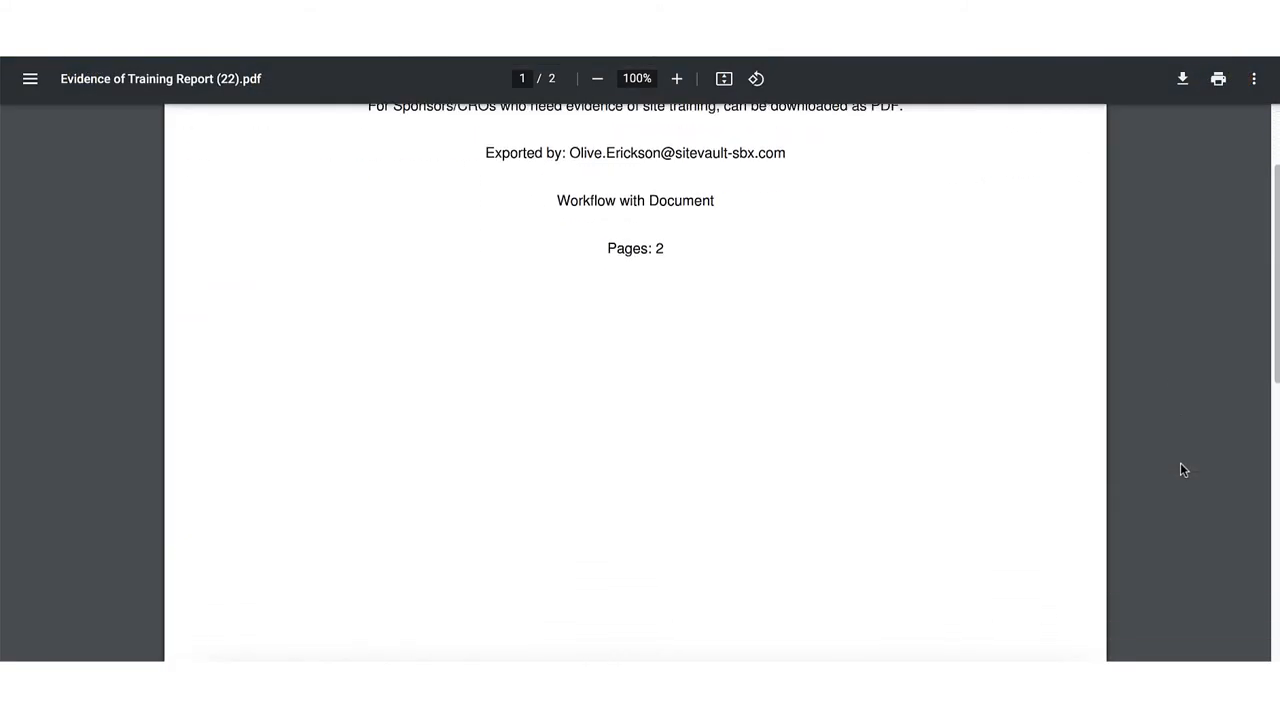
pyautogui.scroll(-3)
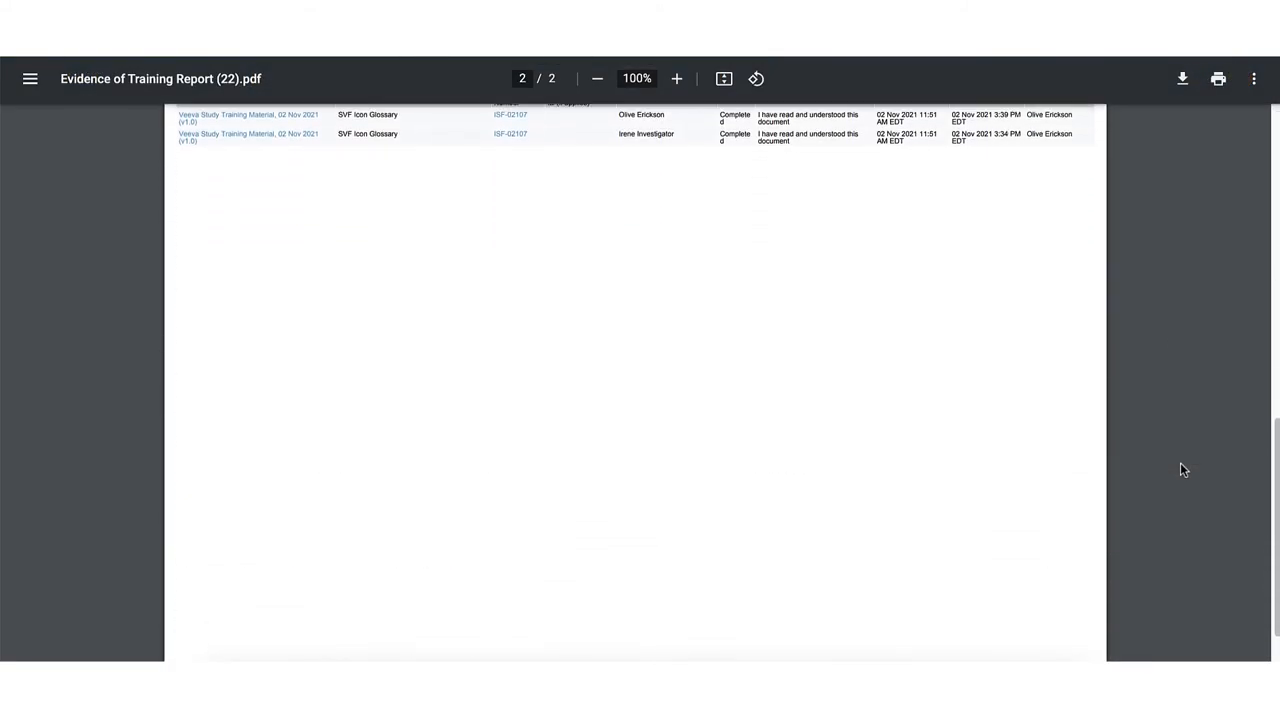